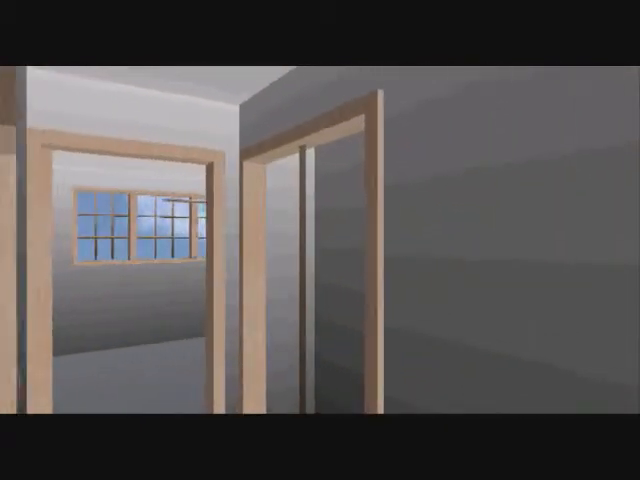
pyautogui.moveTo(320, 240)
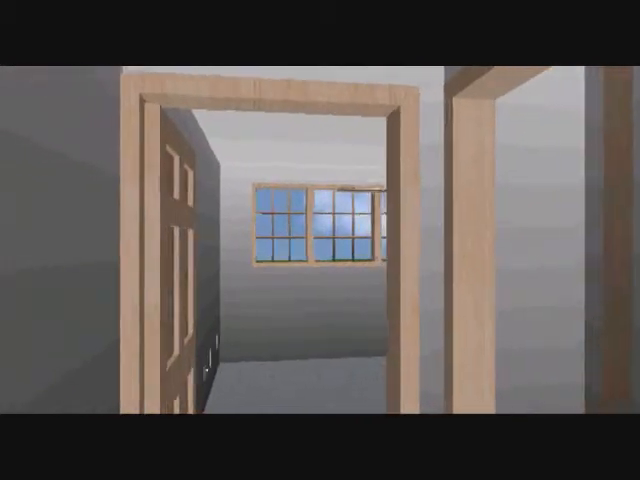